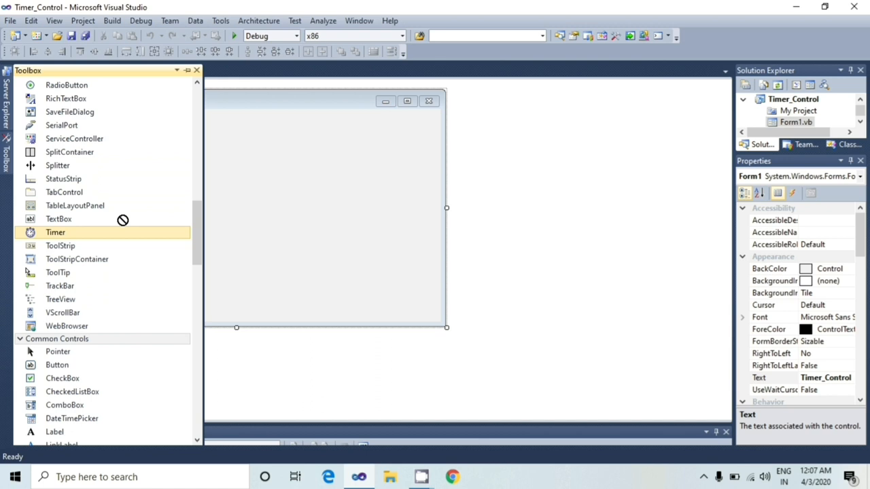
Step: Add a Timer component (Timer1) from the Toolbox to the Timer_Control form
{"action": "left_click_drag", "start_coordinate": [56, 233], "coordinate": [217, 188]}
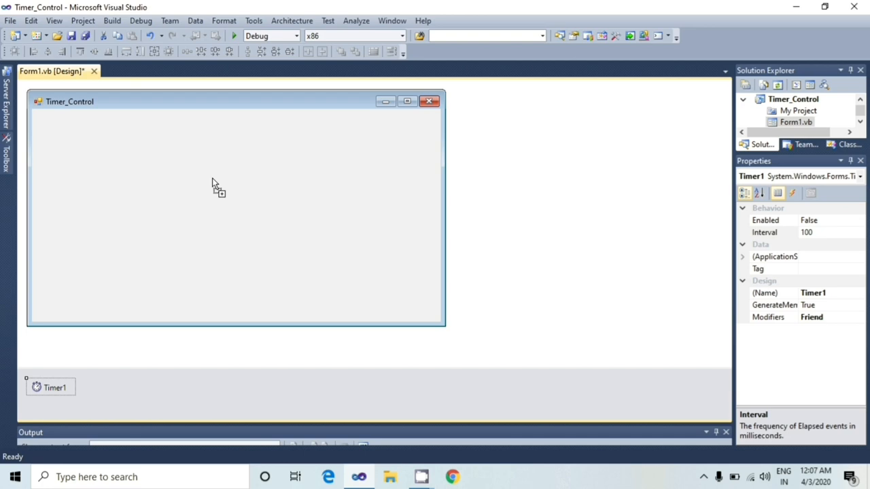
{"action": "mouse_move", "coordinate": [2, 418]}
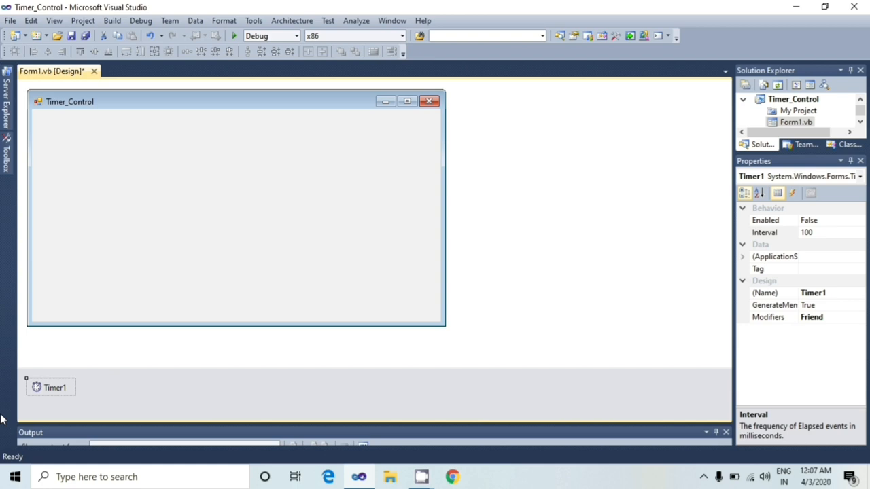
{"action": "mouse_move", "coordinate": [82, 291]}
{"action": "type", "text": "Strat"}
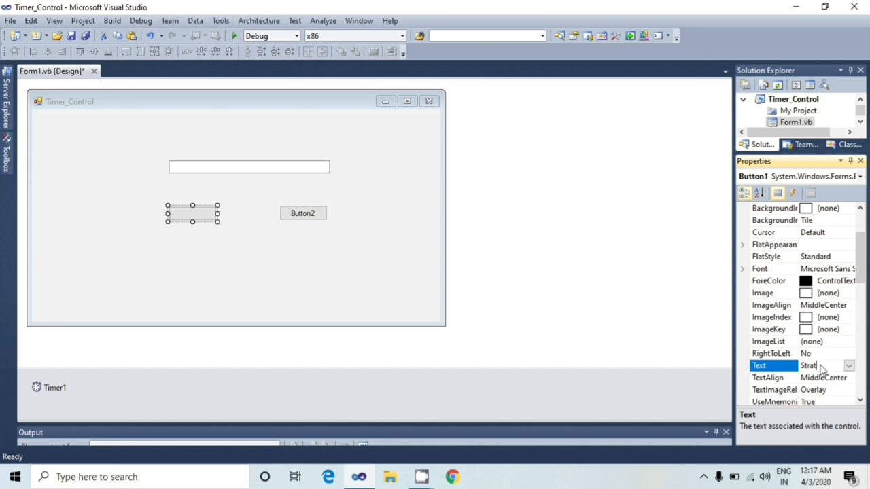
Step: Caption Button1 'Start' and Button2 'Stop', then select the text box
{"action": "type", "text": "Start"}
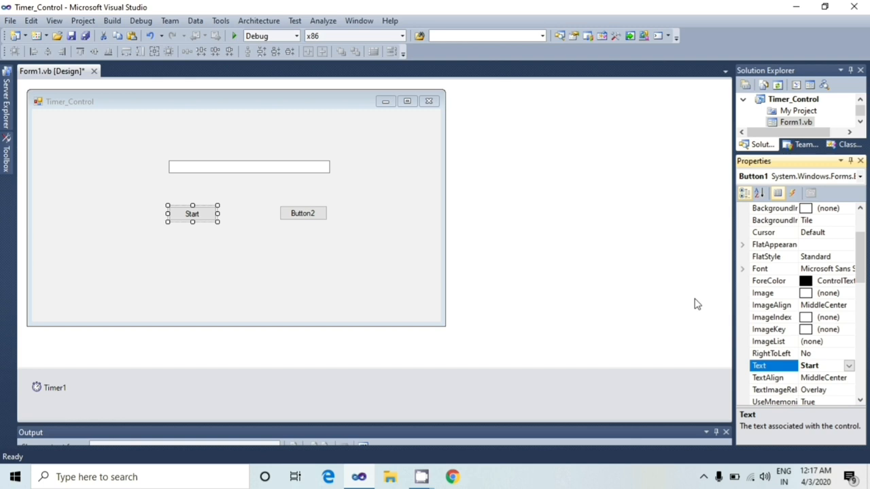
{"action": "left_click", "coordinate": [301, 212]}
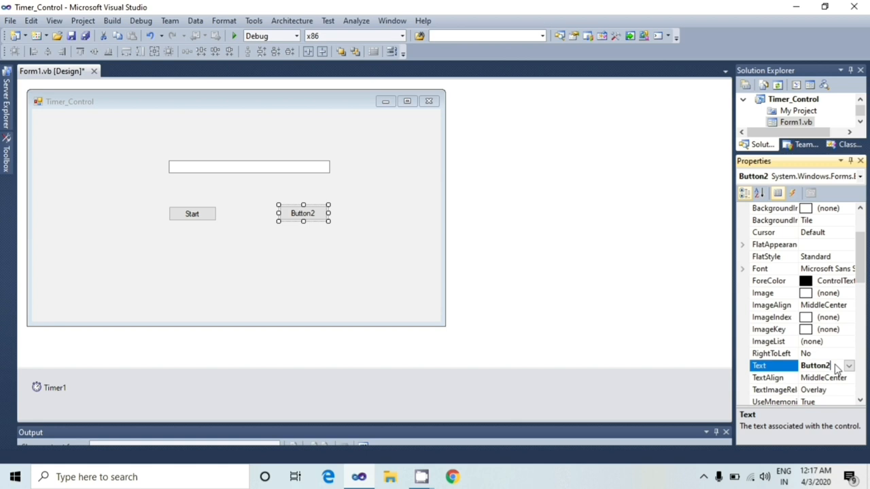
{"action": "type", "text": "Stop"}
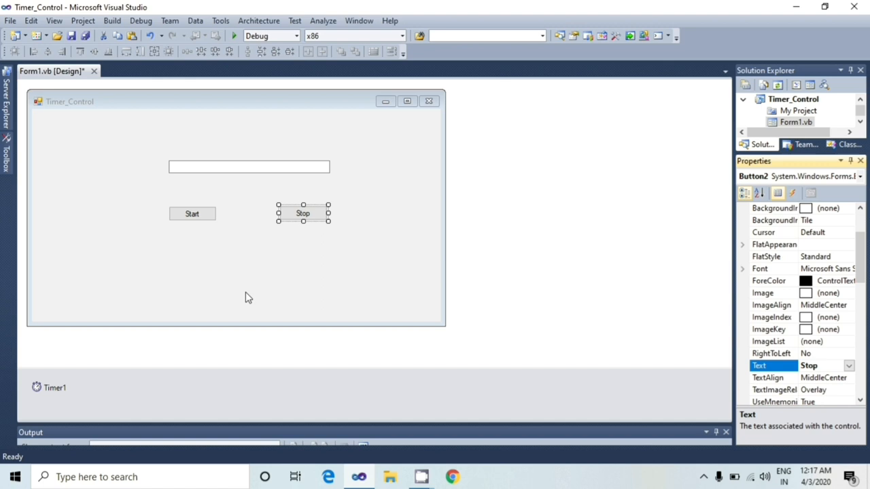
{"action": "left_click", "coordinate": [248, 166]}
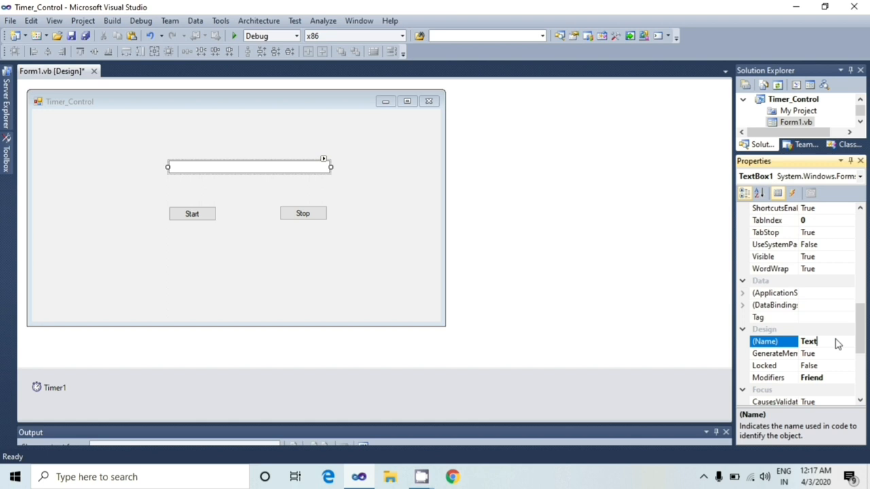
Step: Rename the text box to txt_timer and create the Timer1_Tick event handler
{"action": "type", "text": "txt_timer"}
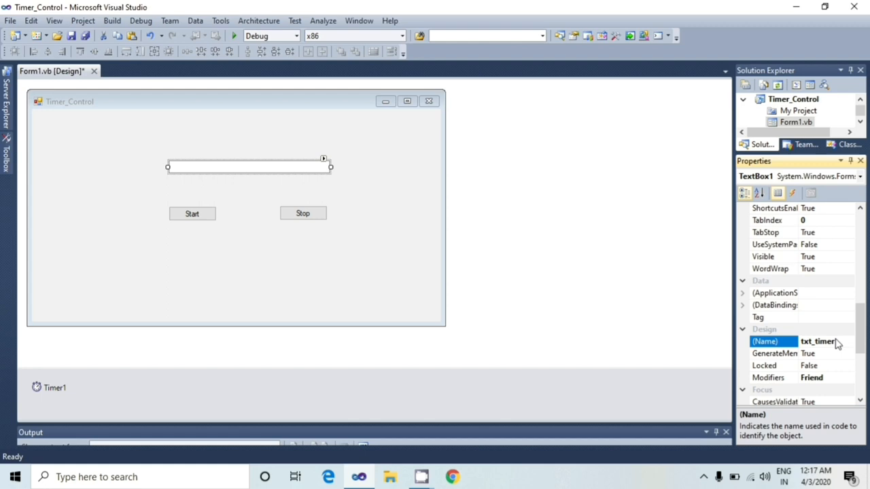
{"action": "double_click", "coordinate": [54, 388]}
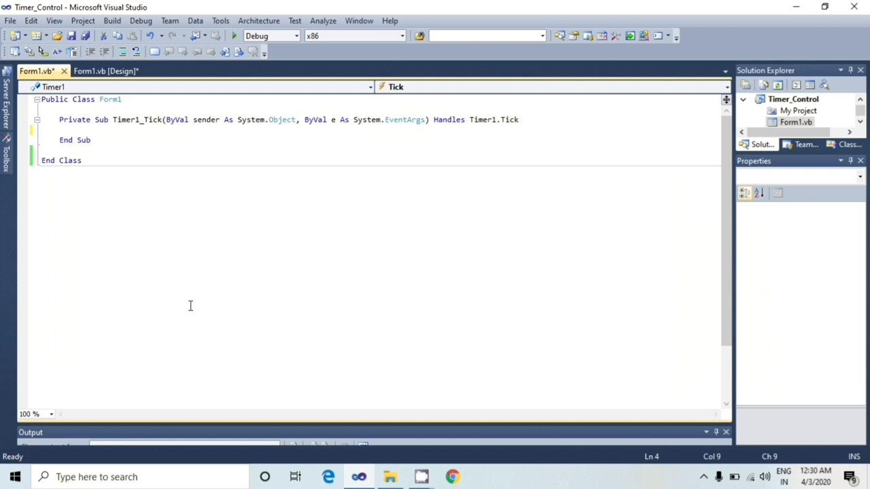
Step: Code Timer1_Tick: Dim dt As DateTime, dt = DateTime.Now, txt_timer.Text = dt.ToString(); return to design view
{"action": "double_click", "coordinate": [137, 119]}
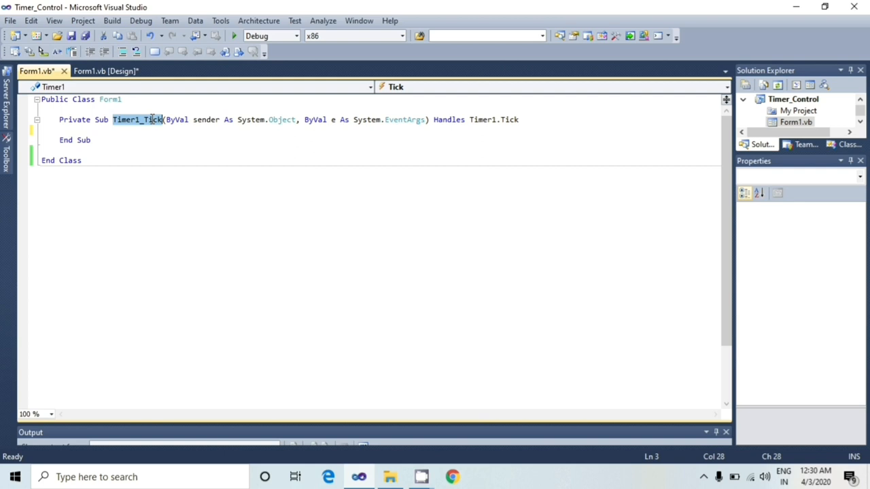
{"action": "left_click", "coordinate": [98, 130]}
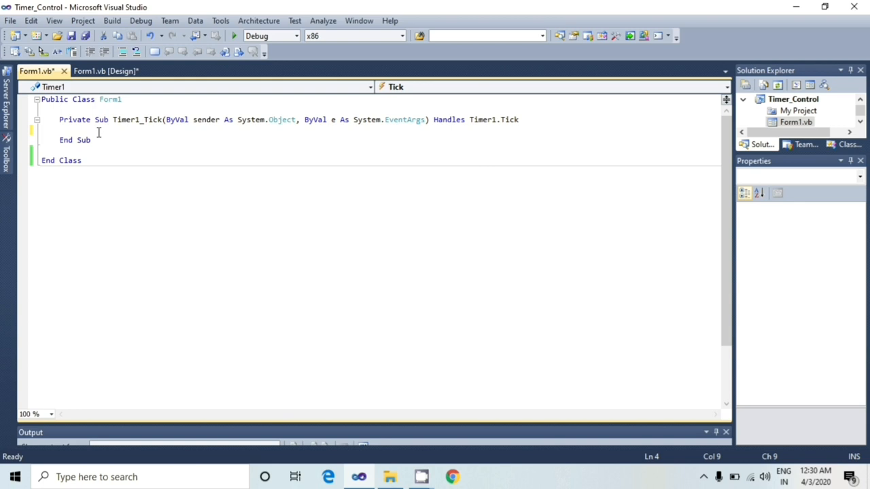
{"action": "type", "text": "Dim dt"}
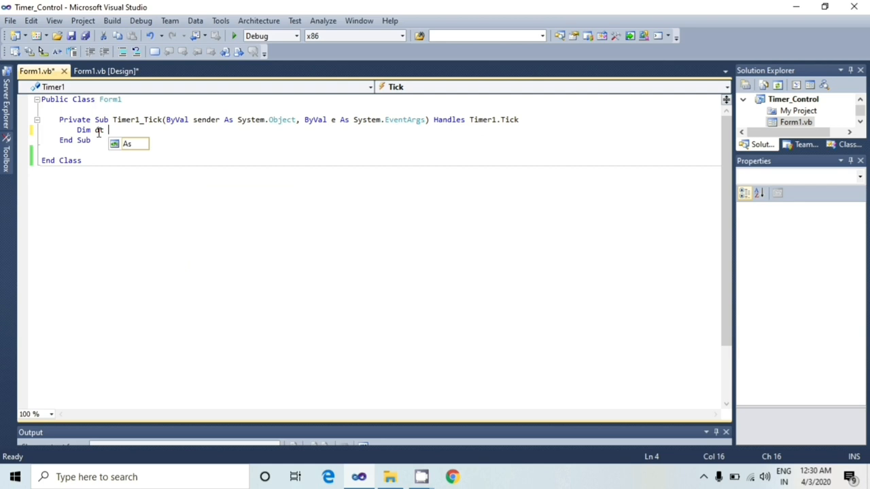
{"action": "type", "text": "As"}
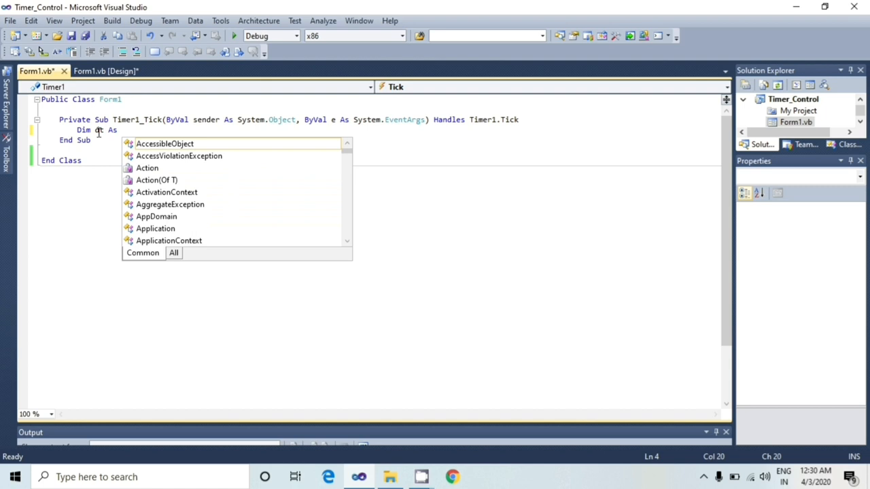
{"action": "type", "text": "DateTime"}
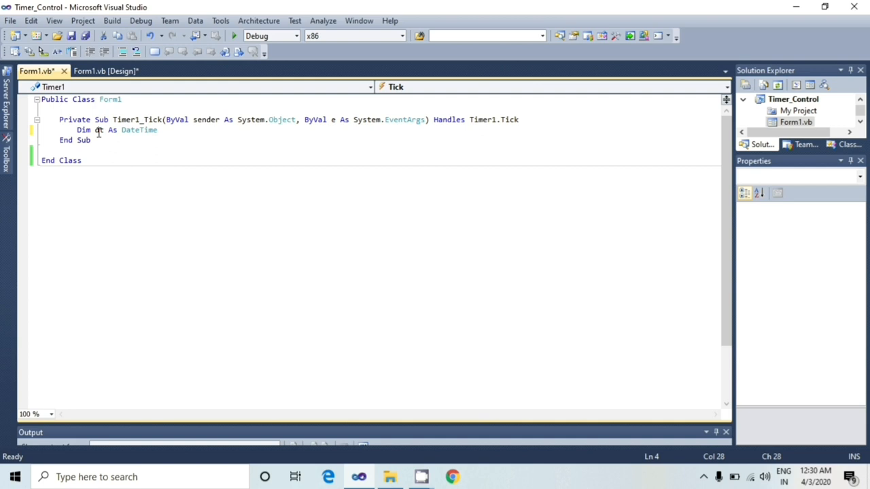
{"action": "type", "text": "dt=Date"}
{"action": "type", "text": "txt_timer.Text"}
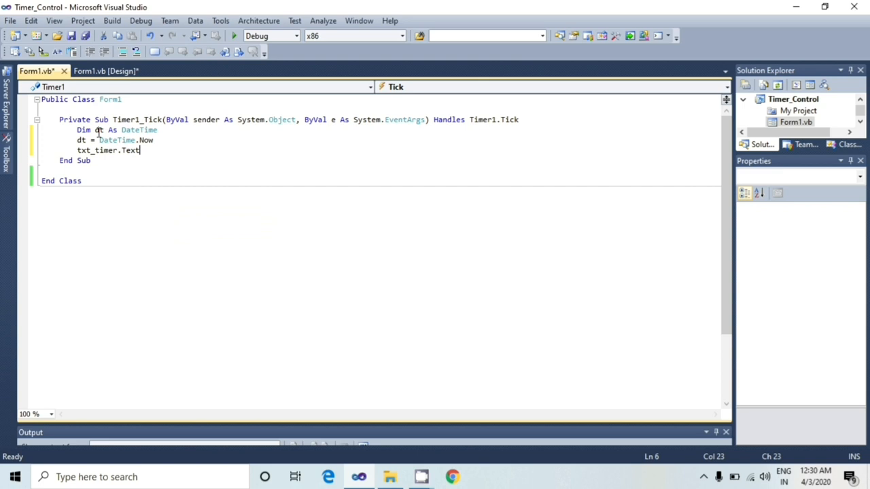
{"action": "type", "text": "=dt.ToString("}
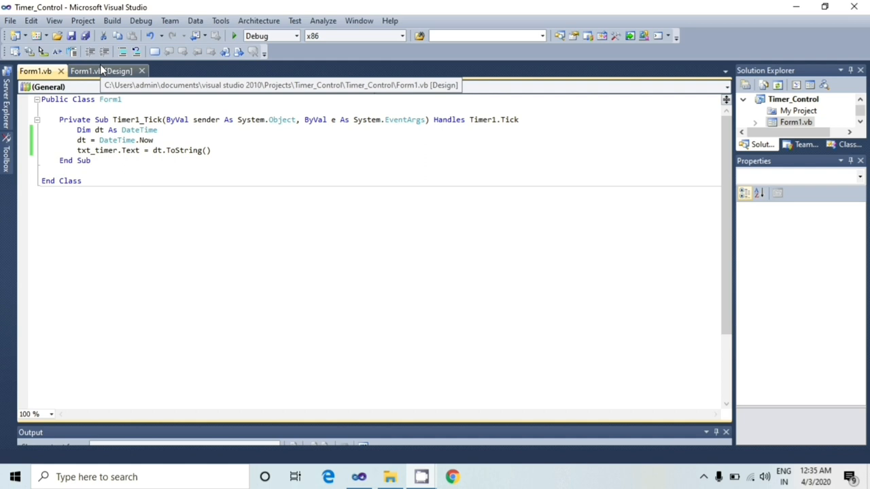
{"action": "left_click", "coordinate": [101, 70]}
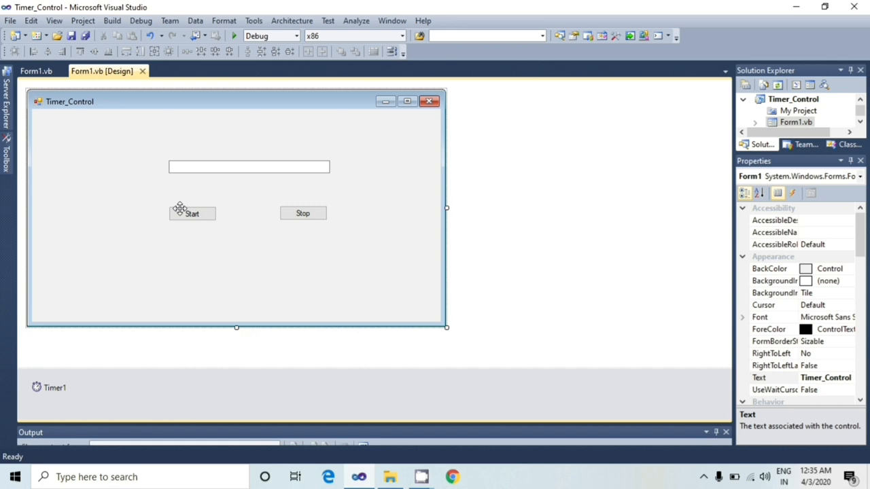
Step: Create Button1_Click setting Timer1.Interval = 1000, Enabled = True and calling Timer1.Start()
{"action": "left_click", "coordinate": [192, 214]}
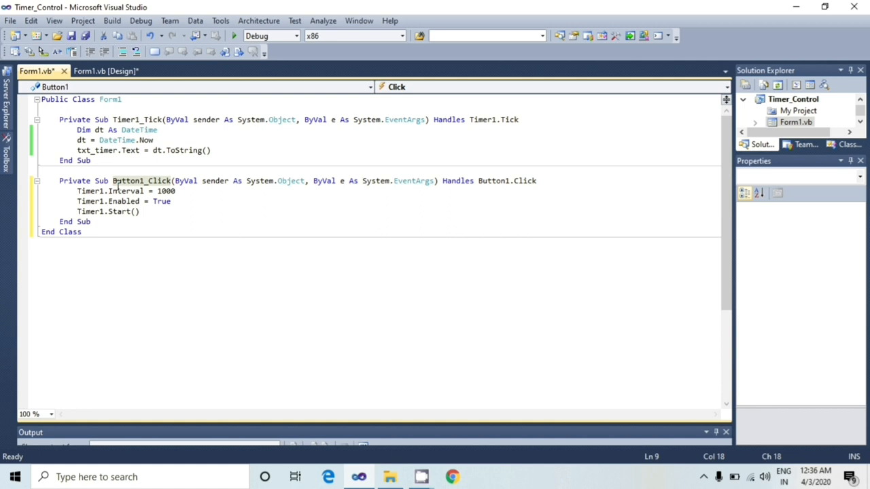
{"action": "mouse_move", "coordinate": [127, 190]}
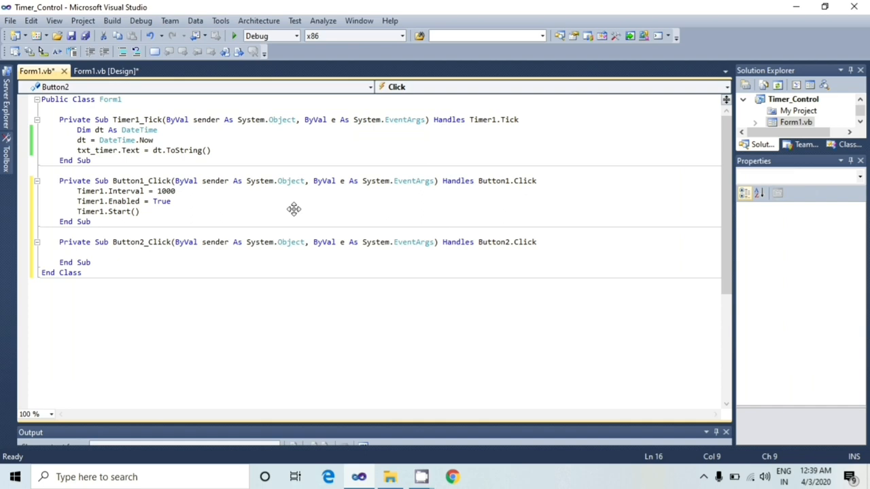
Step: Write Timer1.Stop() inside the Button2_Click handler via IntelliSense
{"action": "type", "text": "T"}
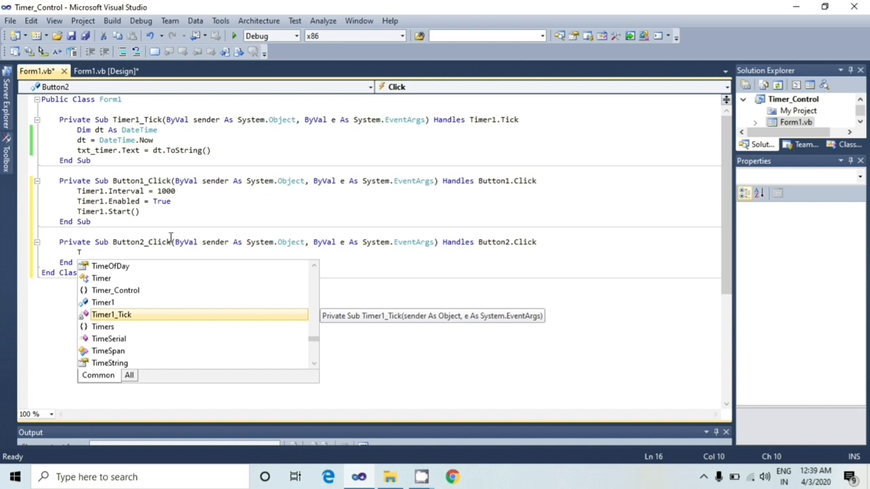
{"action": "type", "text": "imer1.Stop("}
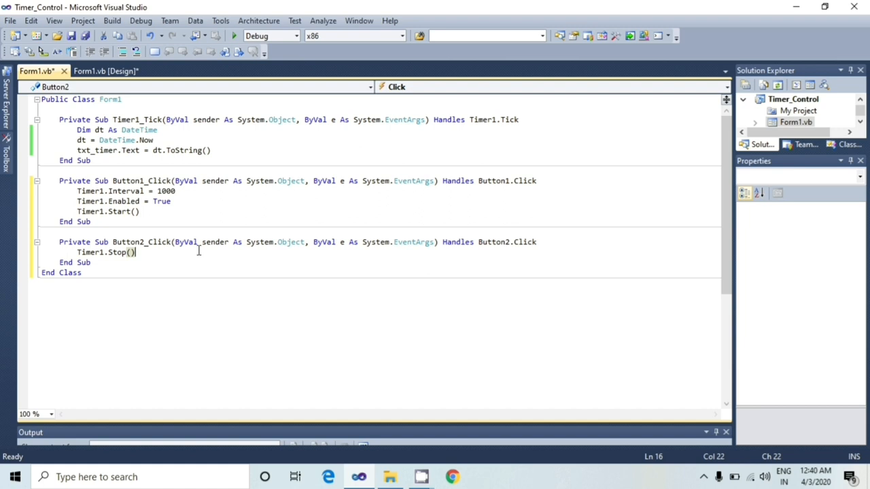
{"action": "mouse_move", "coordinate": [221, 20]}
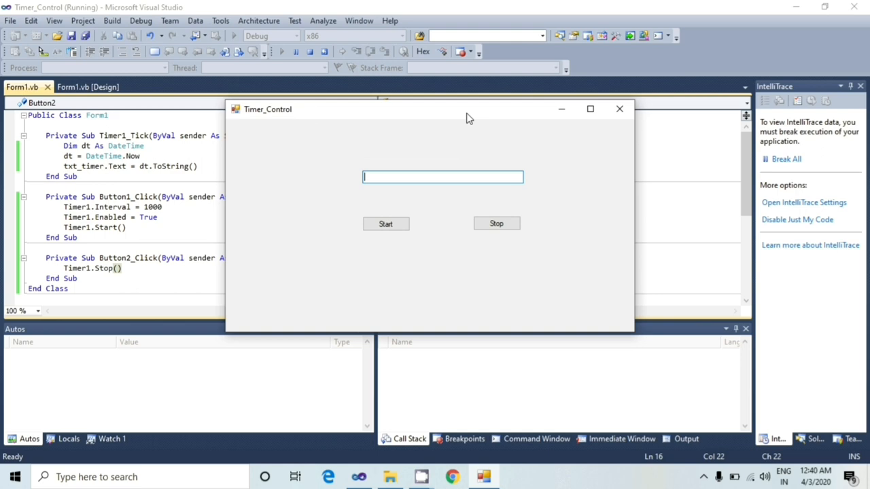
Step: Run the app, start the live date-time clock, then stop it at 4/3/2020 12:40:49 AM
{"action": "left_click", "coordinate": [386, 223]}
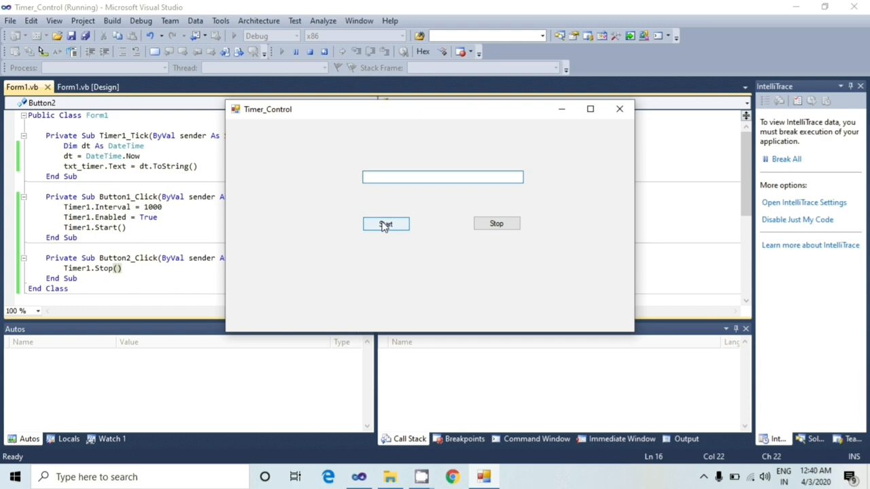
{"action": "left_click", "coordinate": [386, 222]}
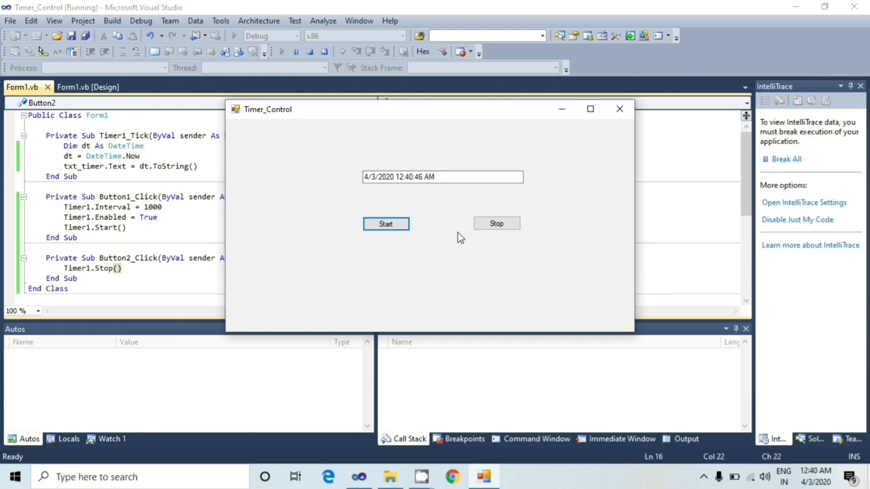
{"action": "left_click", "coordinate": [496, 223]}
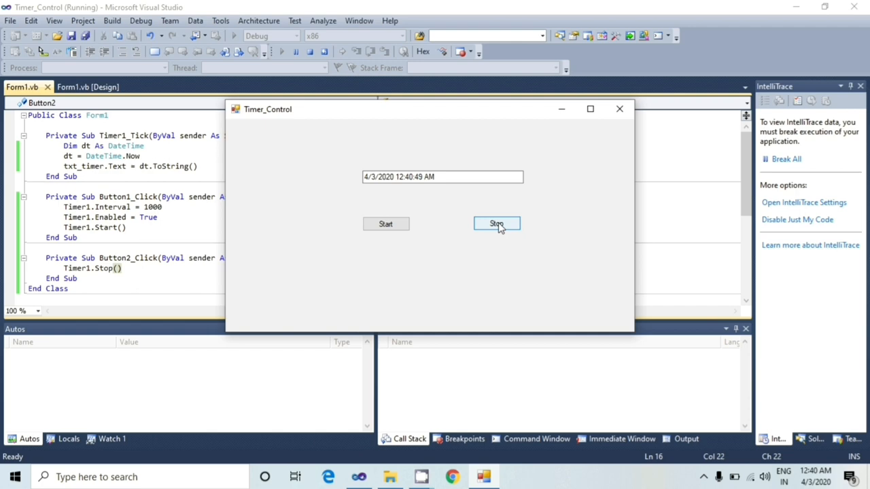
{"action": "left_click", "coordinate": [496, 223]}
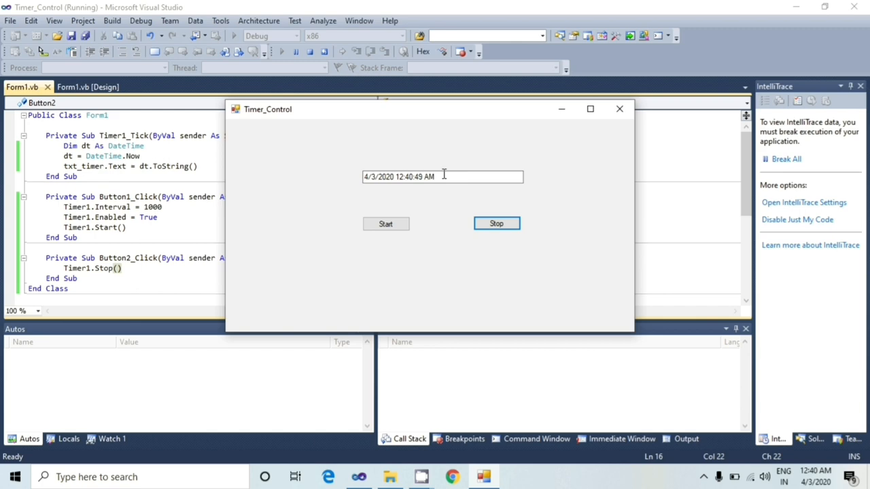